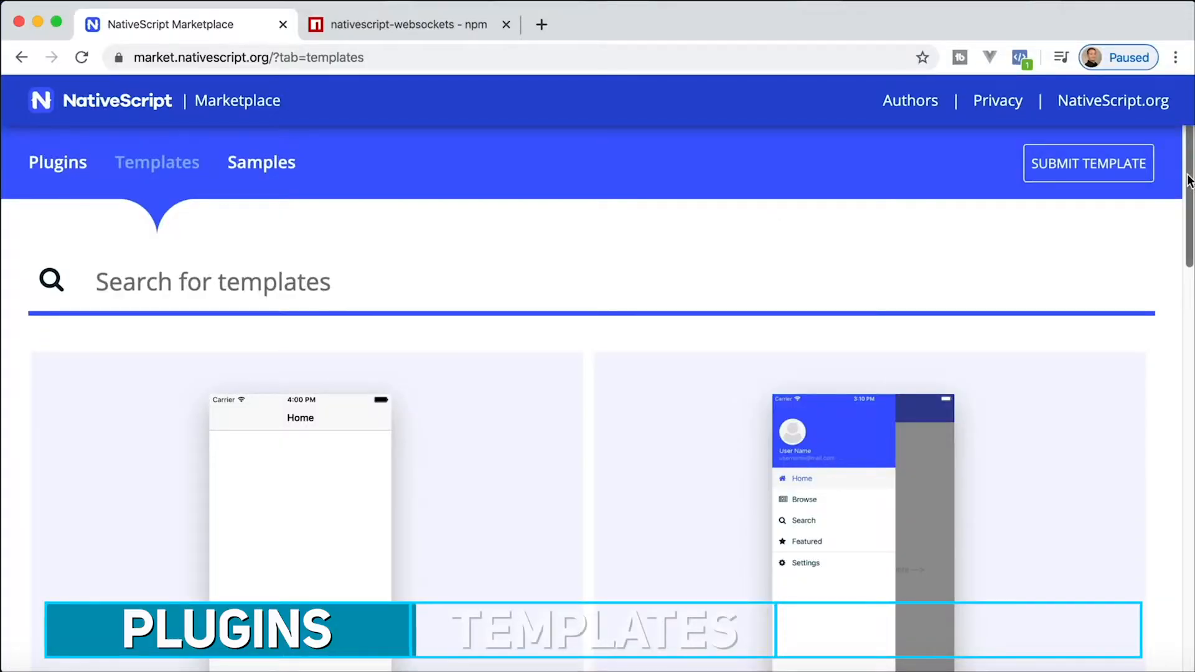
{"action": "scroll", "scroll_direction": "down", "scroll_amount": 3}
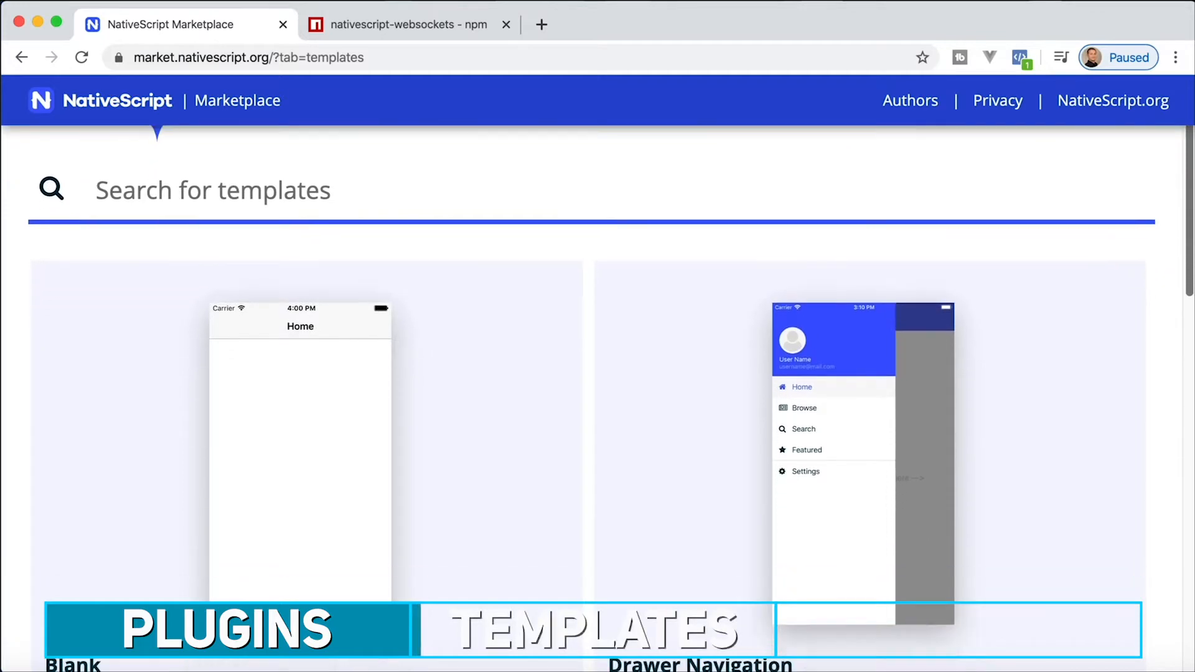